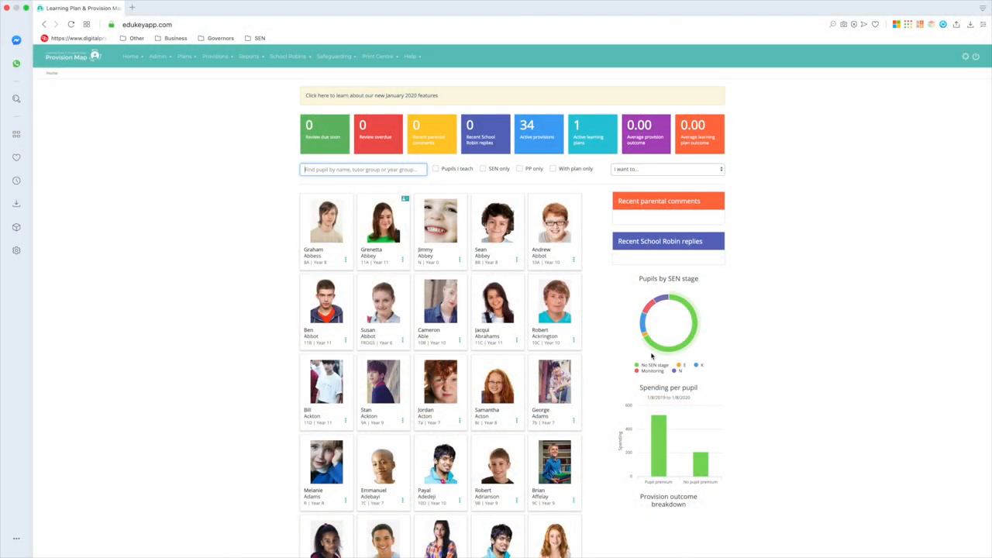
scroll("down", 3)
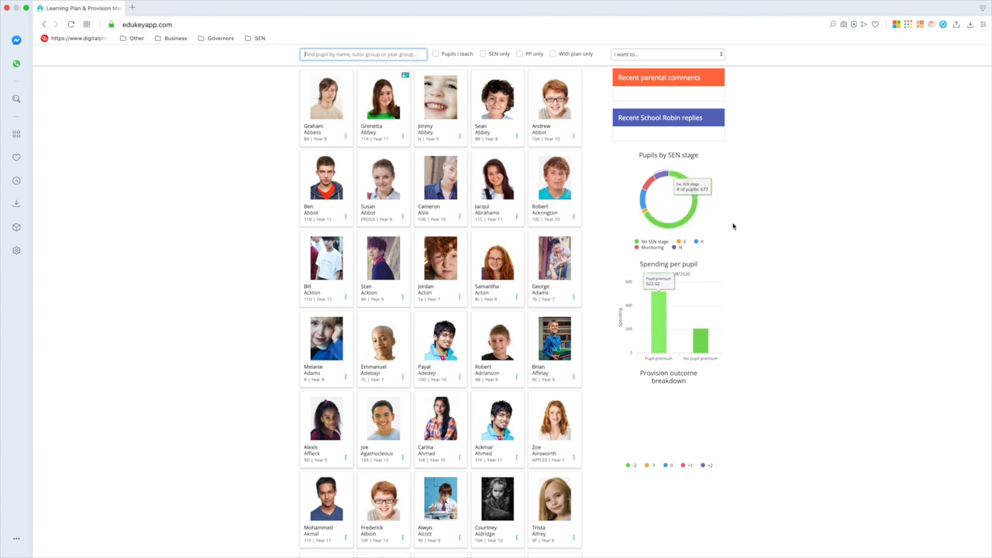
mouse_move(688, 218)
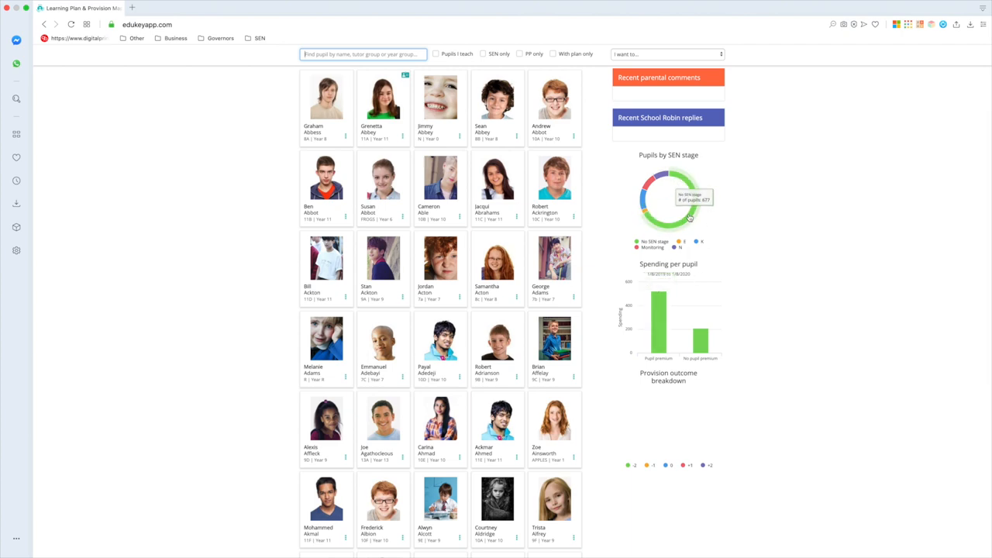